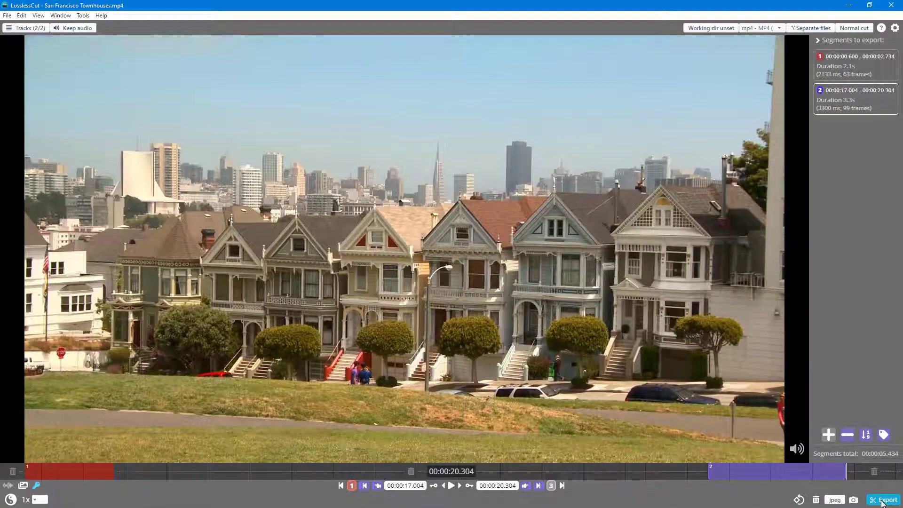
Step: Export the two marked segments as separate files and reveal them in their folder
click(886, 500)
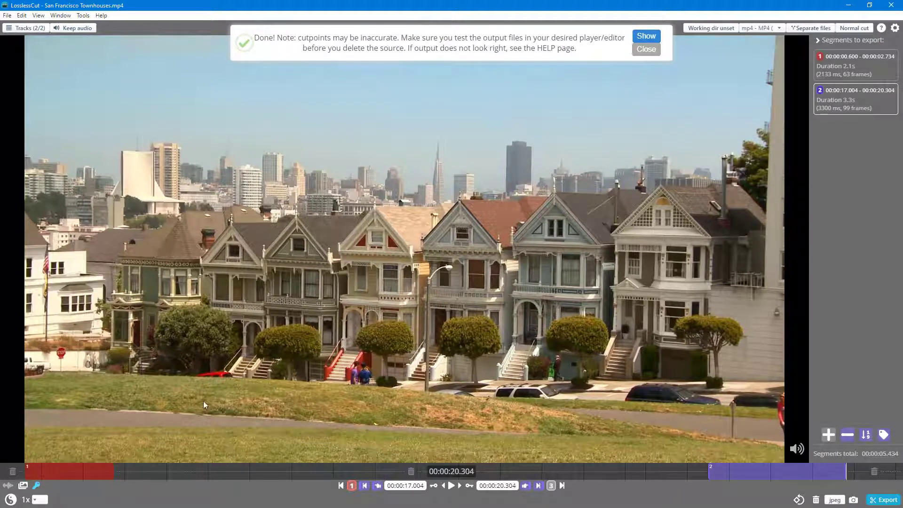
click(646, 49)
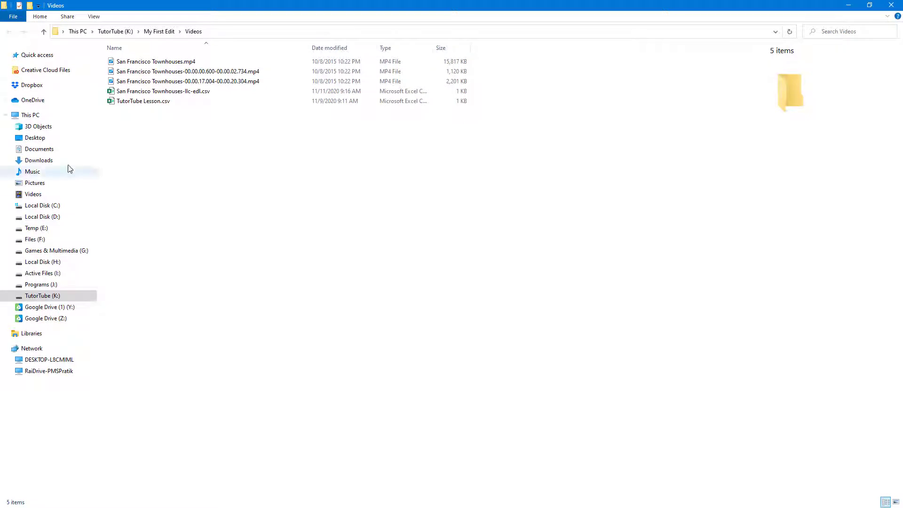
click(187, 82)
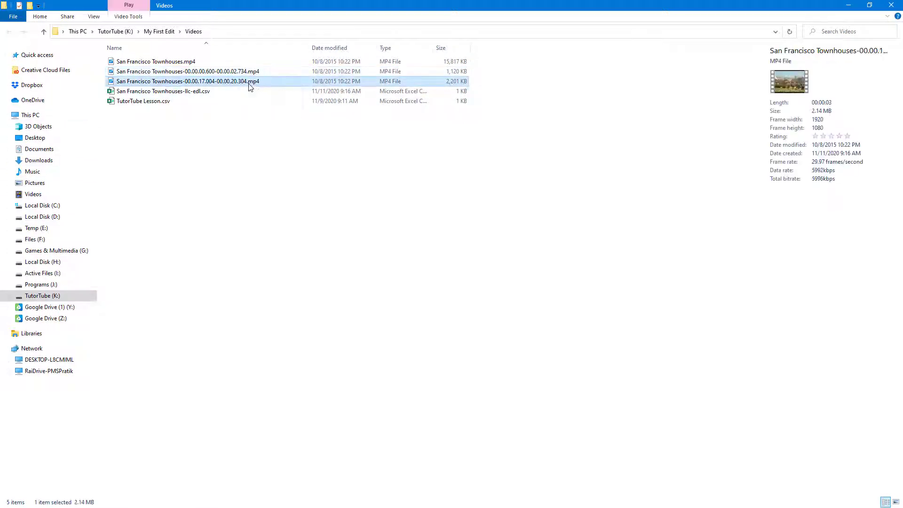
double_click(187, 72)
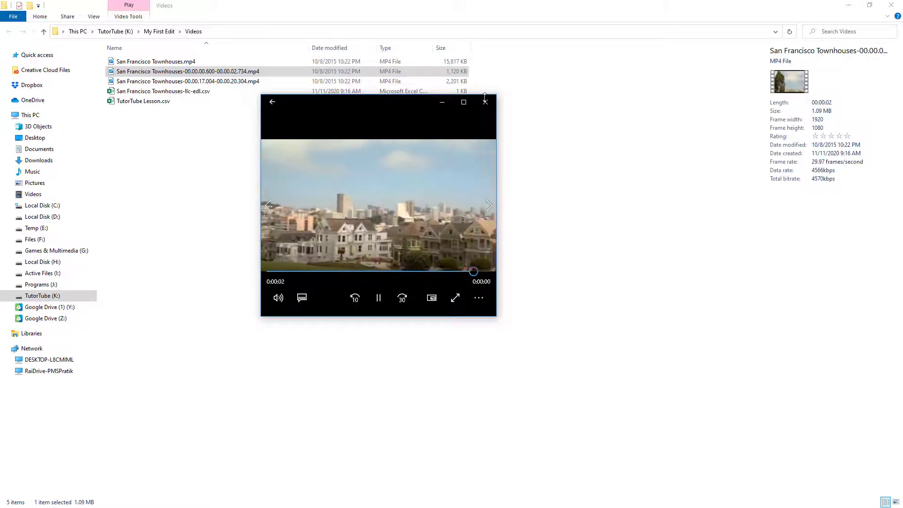
click(187, 81)
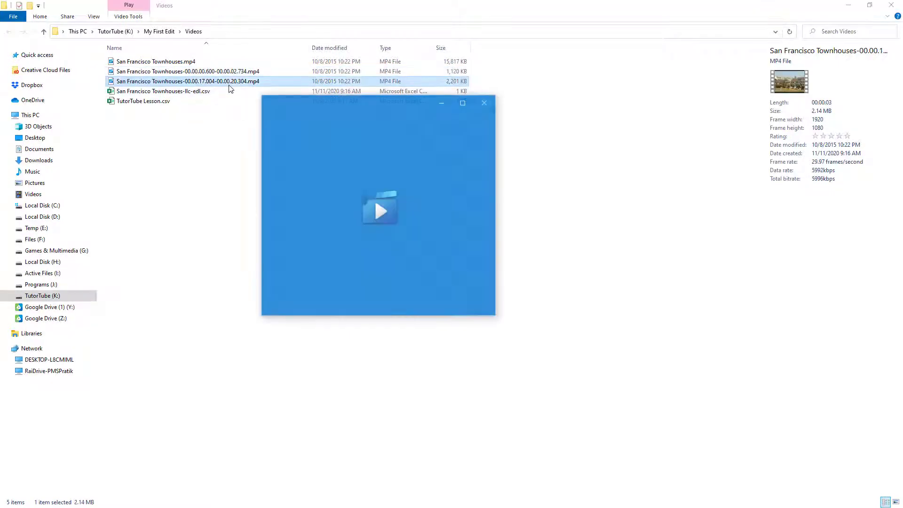
click(379, 209)
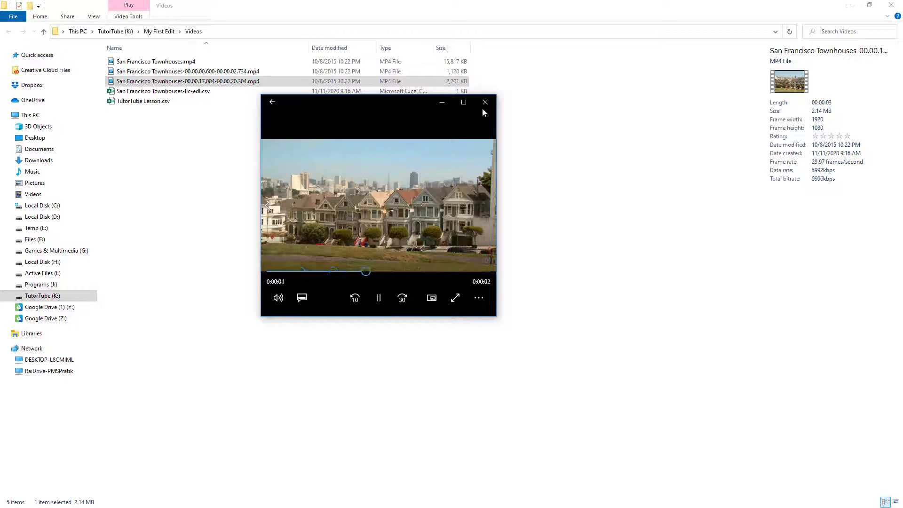
click(485, 102)
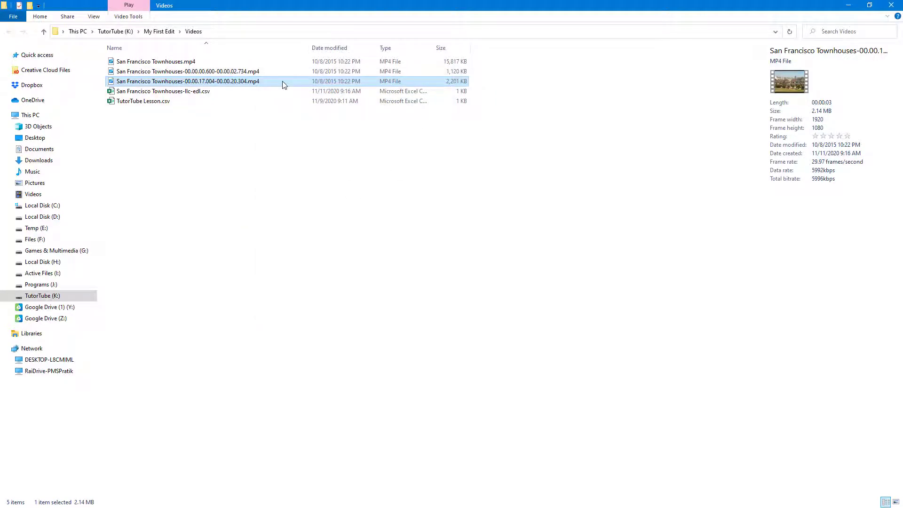
click(188, 71)
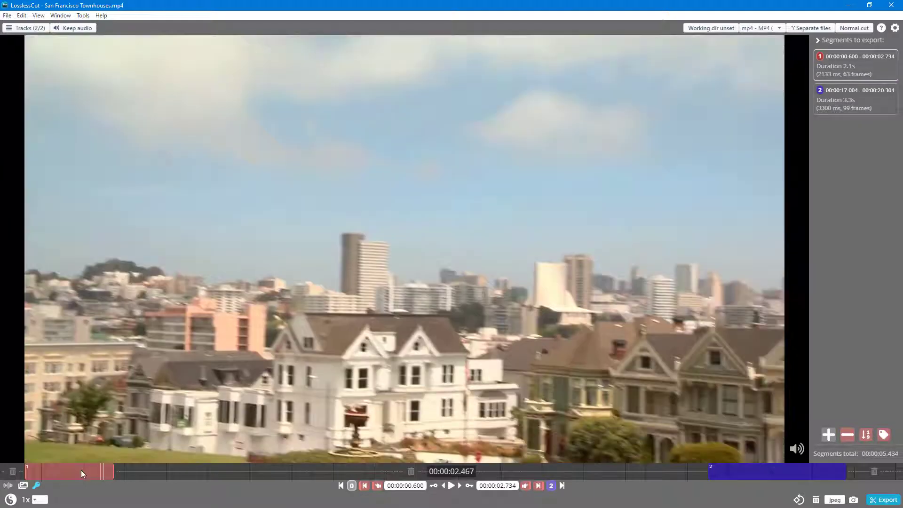
Step: Move the first segment's end point from 00:00:02.734 to 00:00:01.833
click(525, 485)
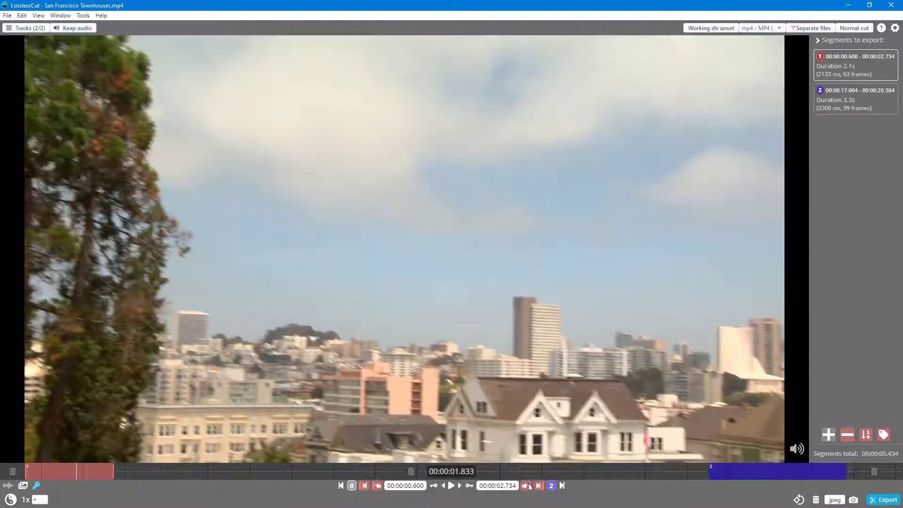
click(524, 486)
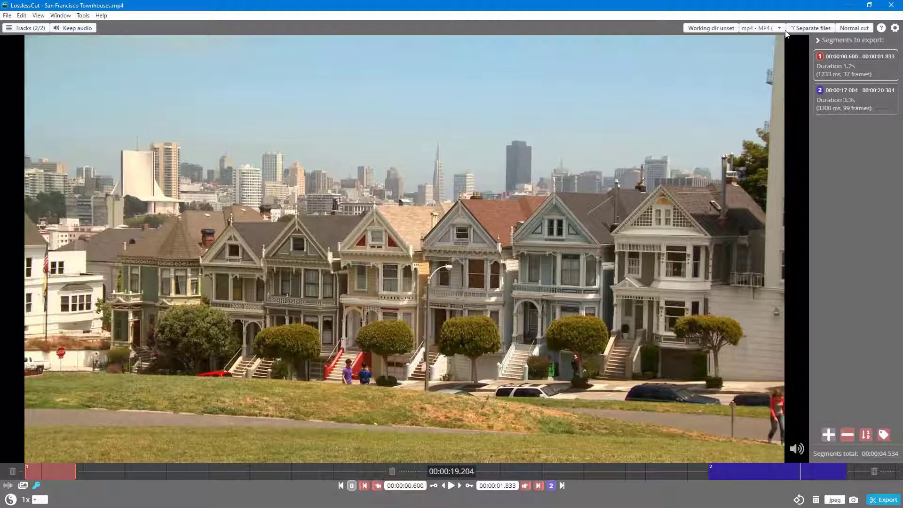
mouse_move(812, 28)
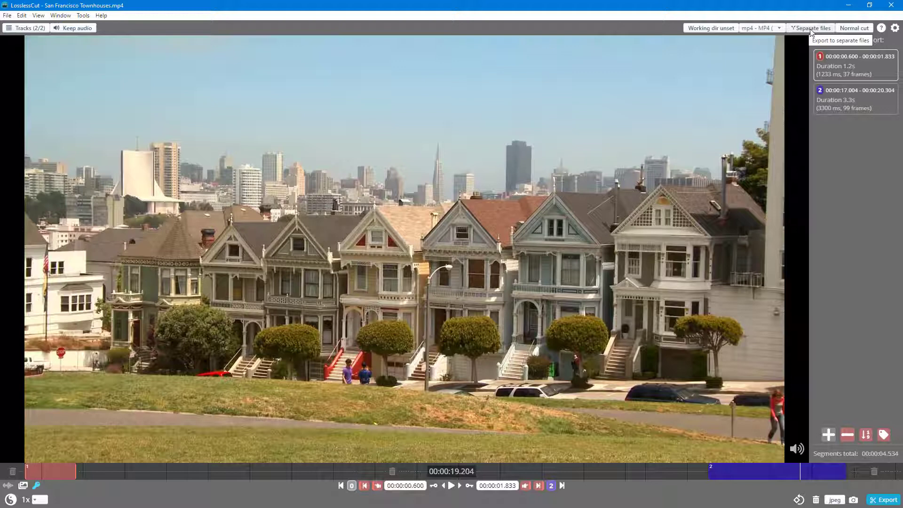
Step: Switch the export mode to 'Merge cuts' and run Export+merge
click(812, 28)
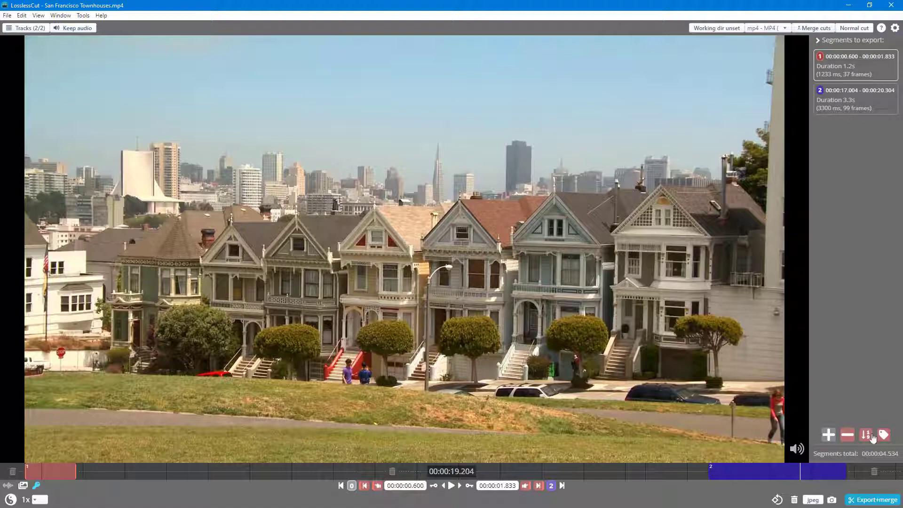
click(872, 500)
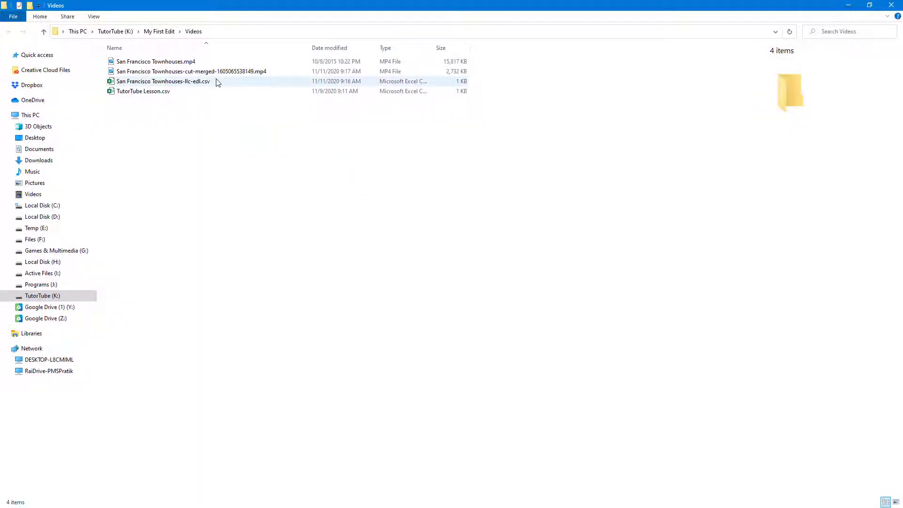
Step: Play San Francisco Townhouses-cut-merged-1605065538149.mp4 from the Videos folder
click(190, 71)
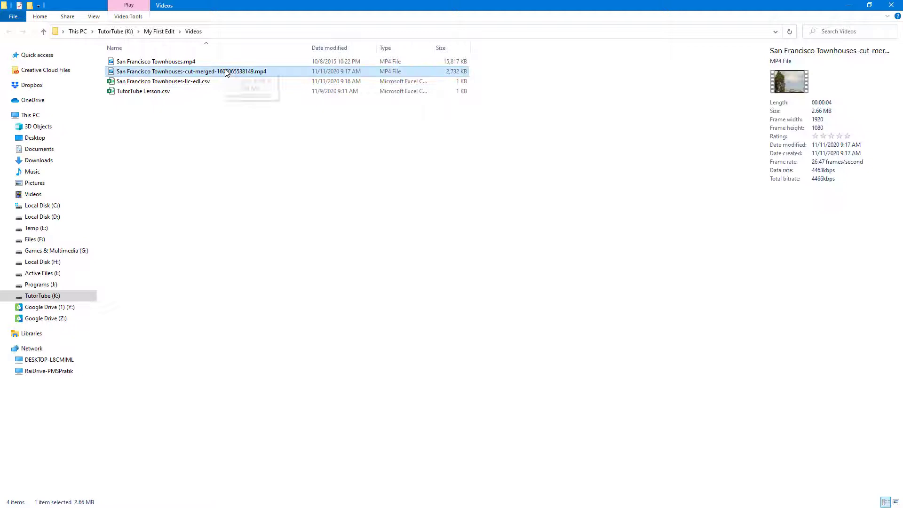
mouse_move(226, 71)
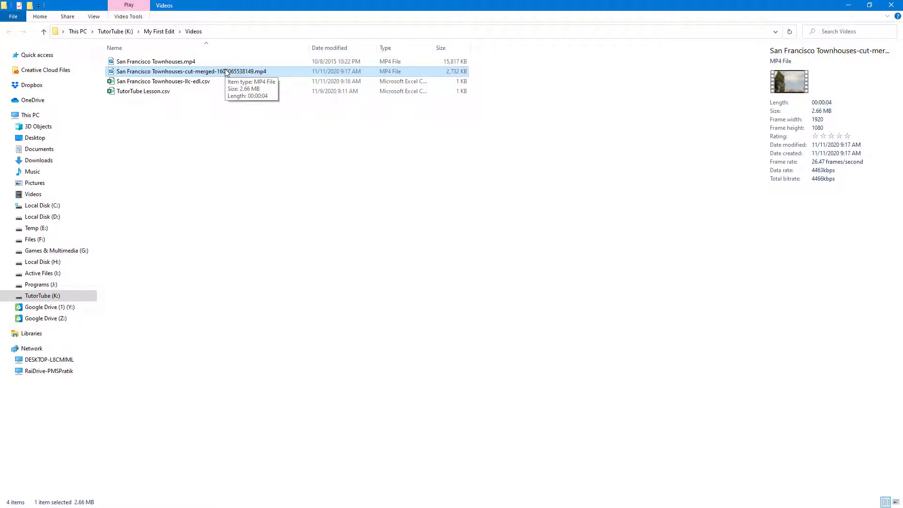
double_click(191, 71)
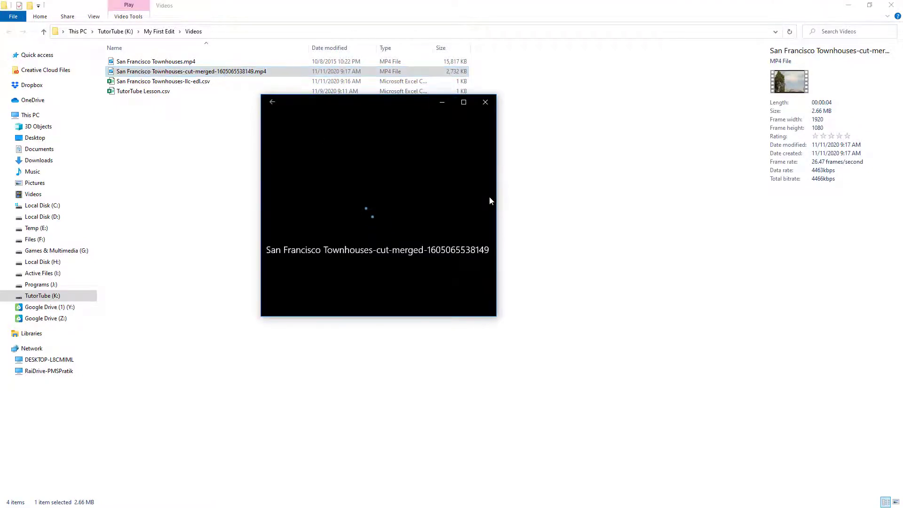
click(378, 204)
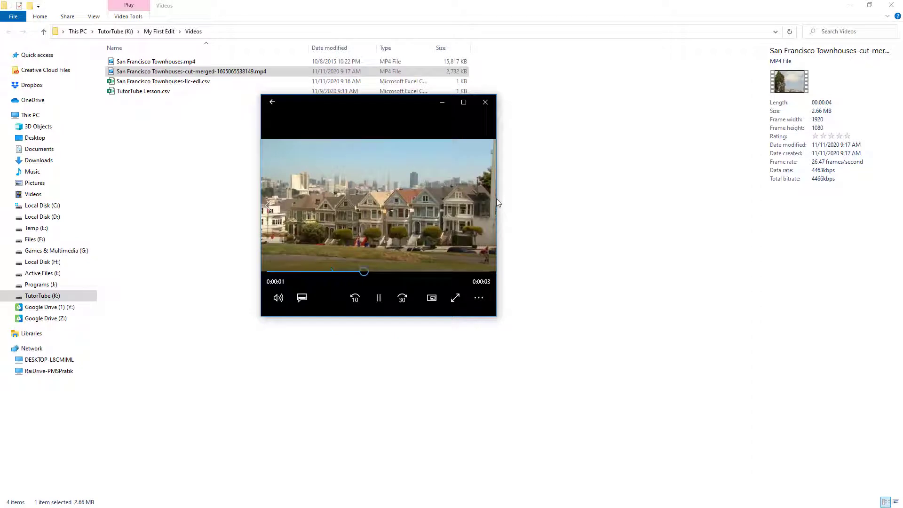